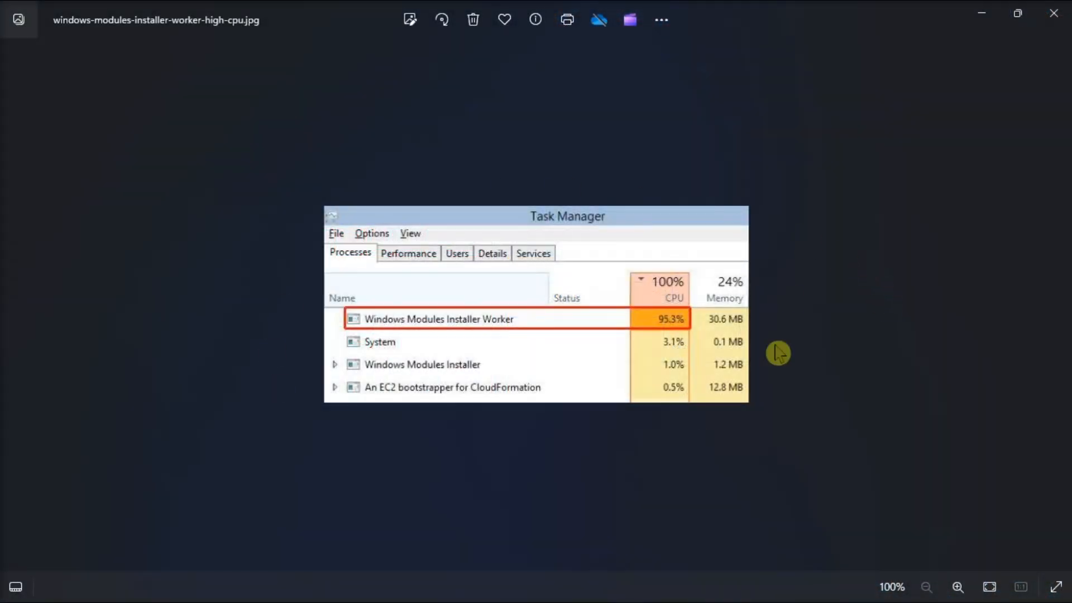
mouse_move(752, 240)
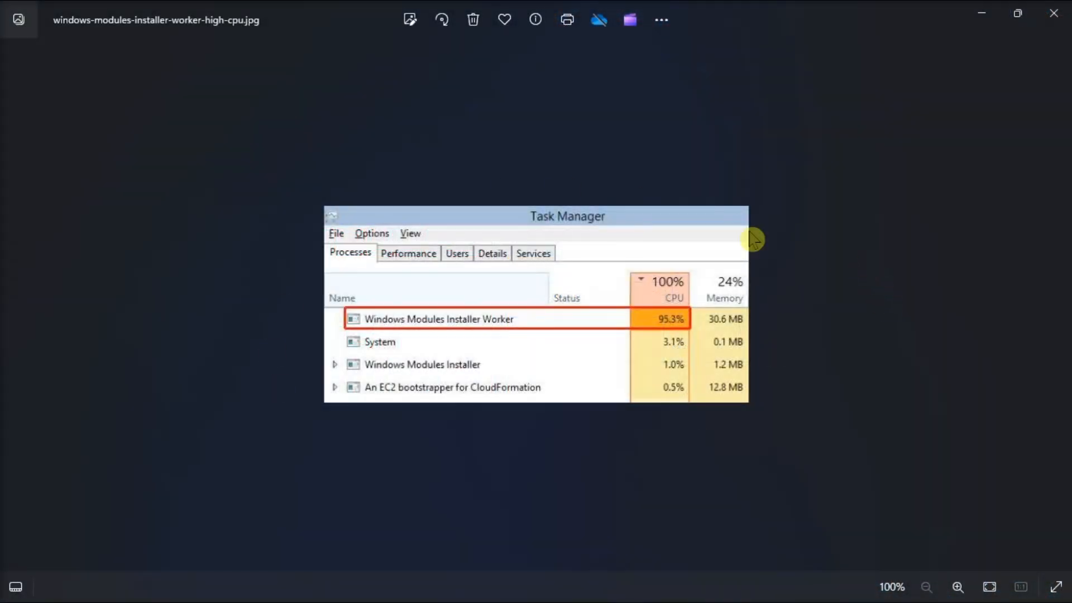
mouse_move(531, 161)
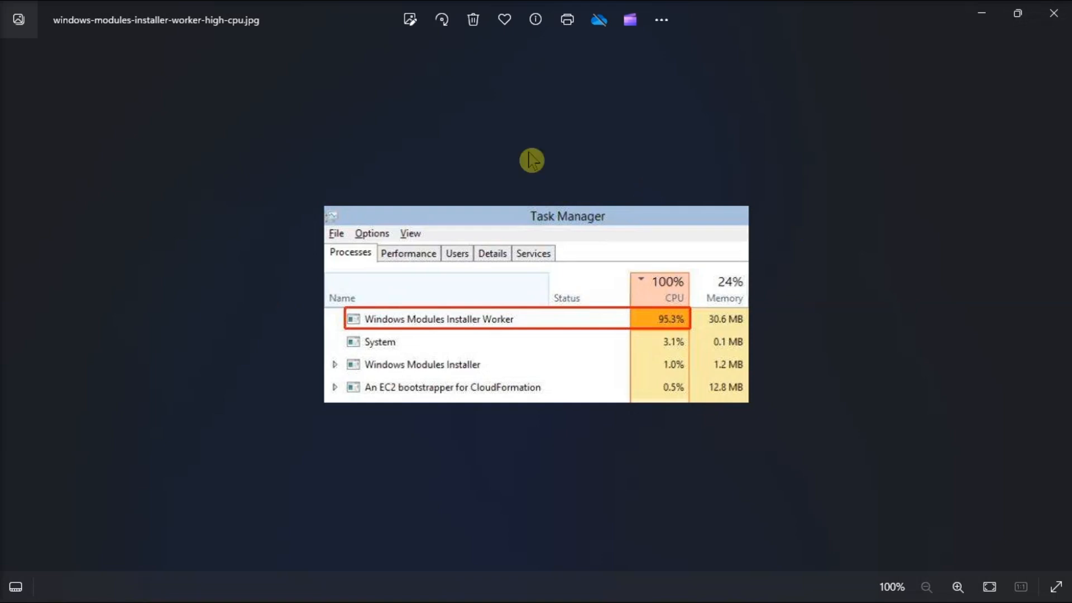
mouse_move(418, 150)
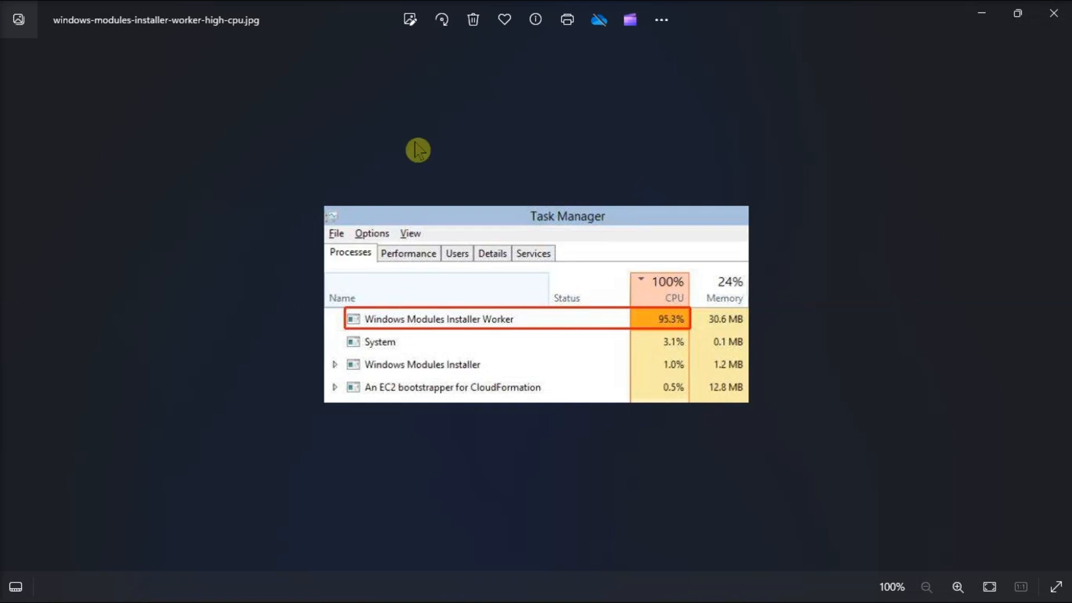
mouse_move(295, 210)
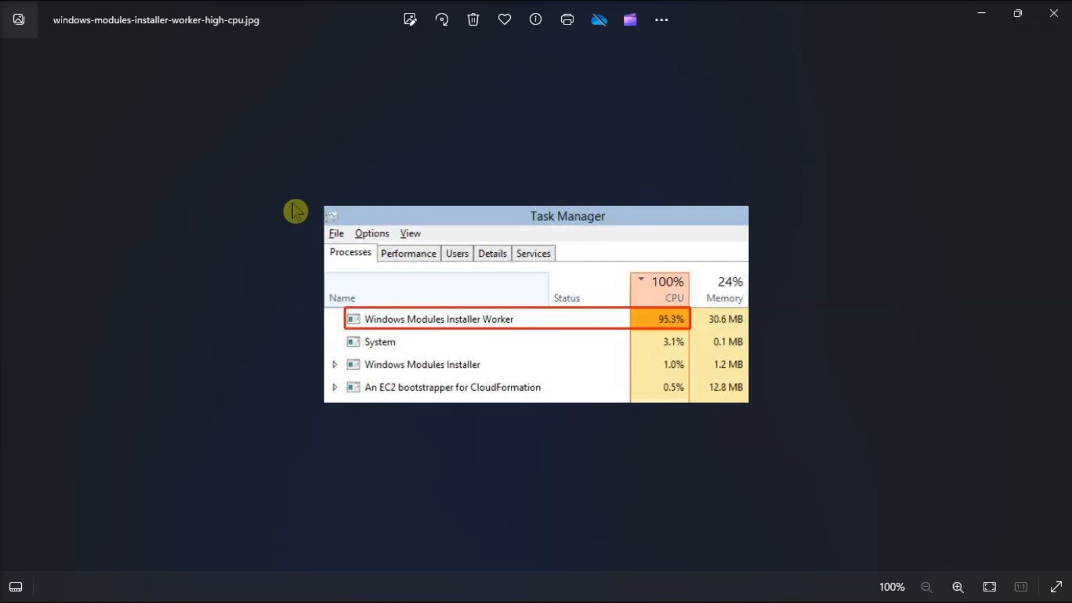
mouse_move(271, 329)
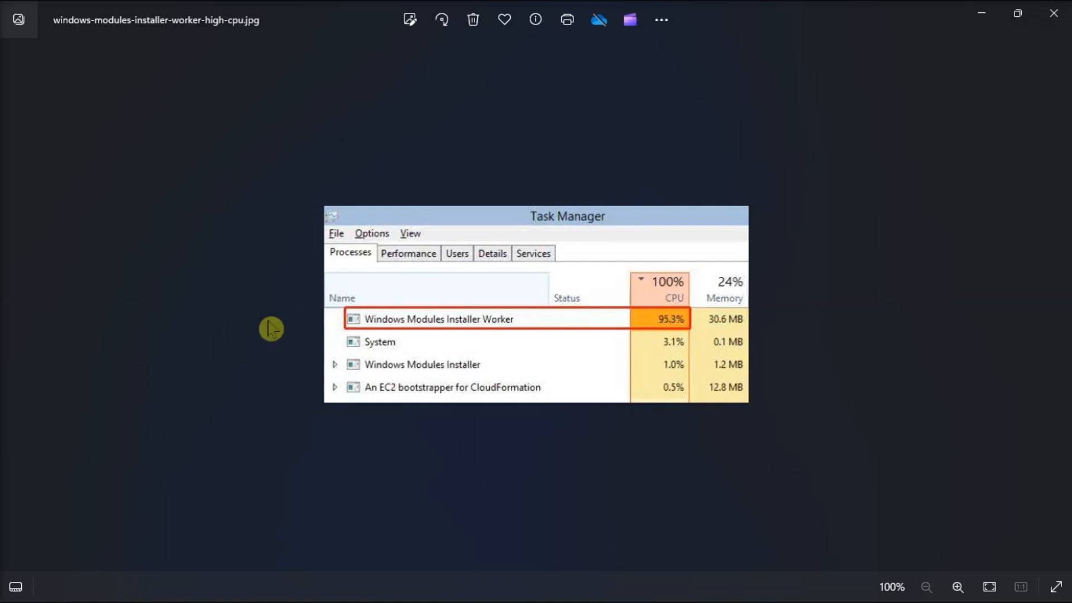
mouse_move(327, 374)
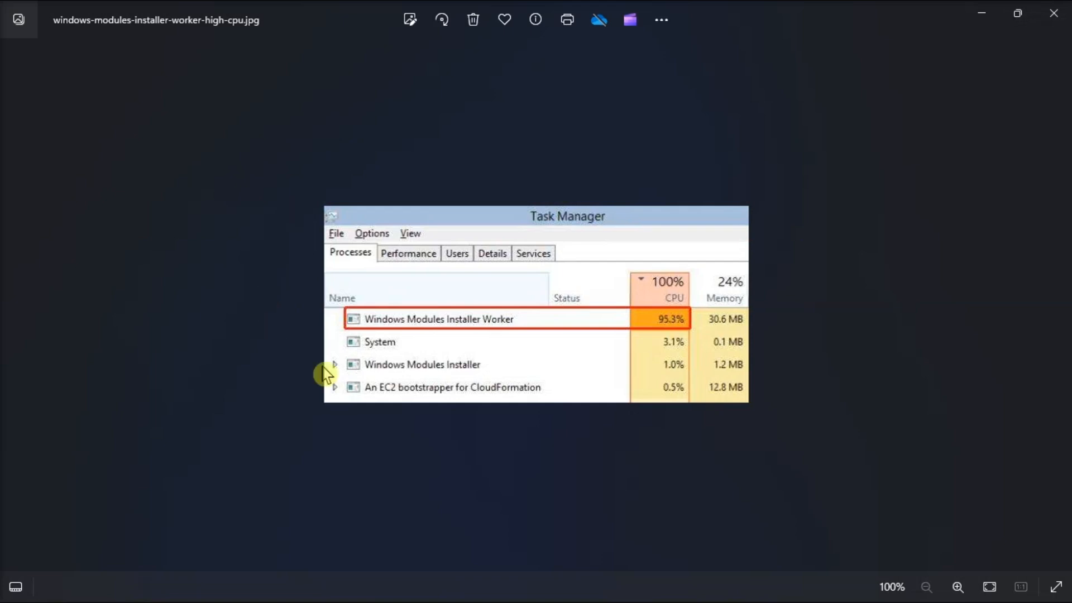
mouse_move(588, 382)
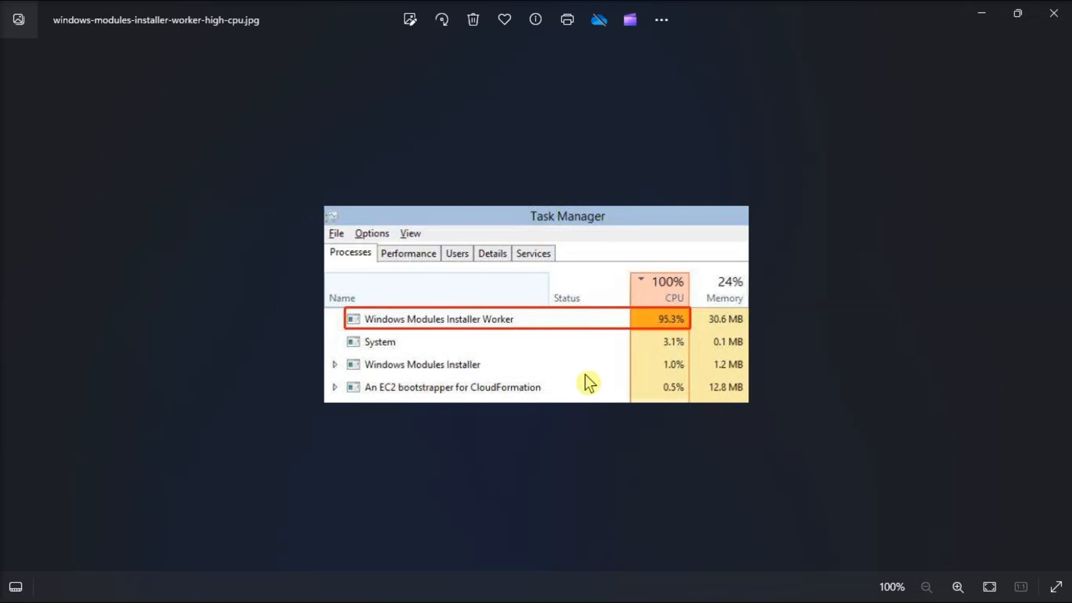
mouse_move(740, 277)
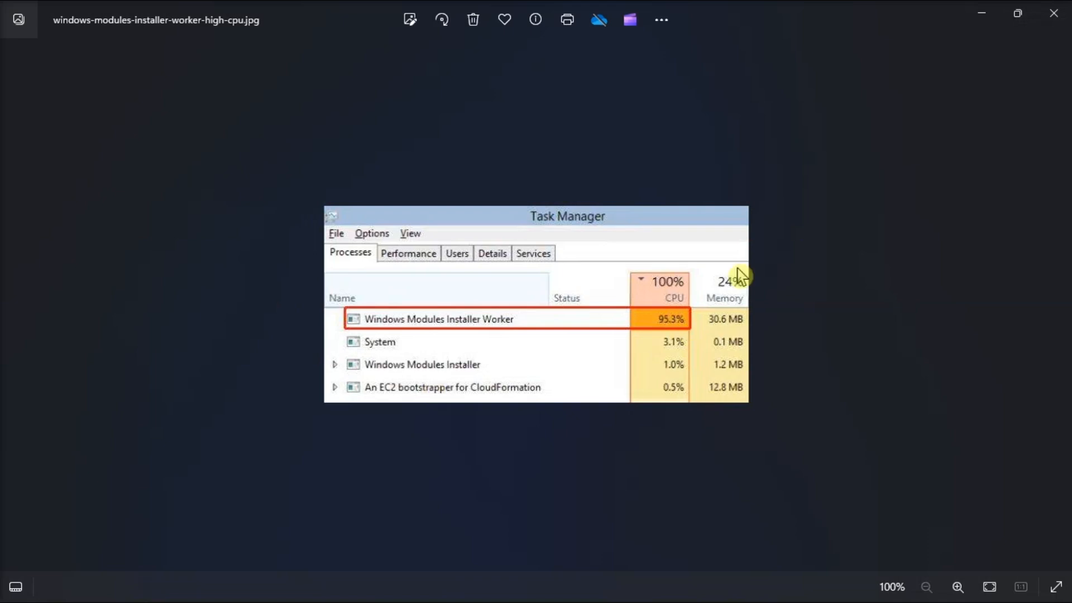
mouse_move(746, 305)
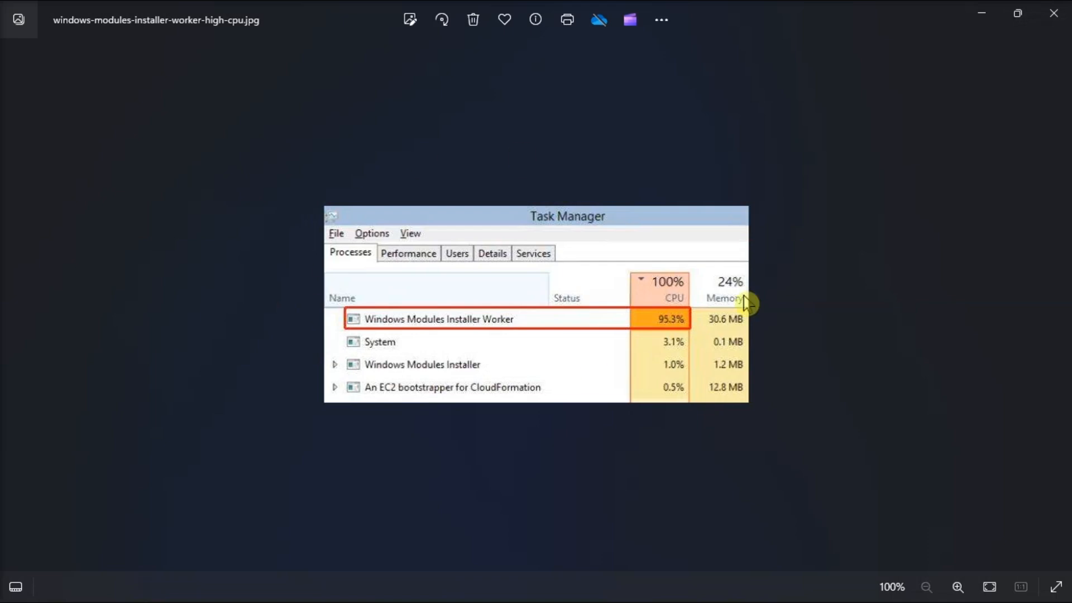
mouse_move(839, 324)
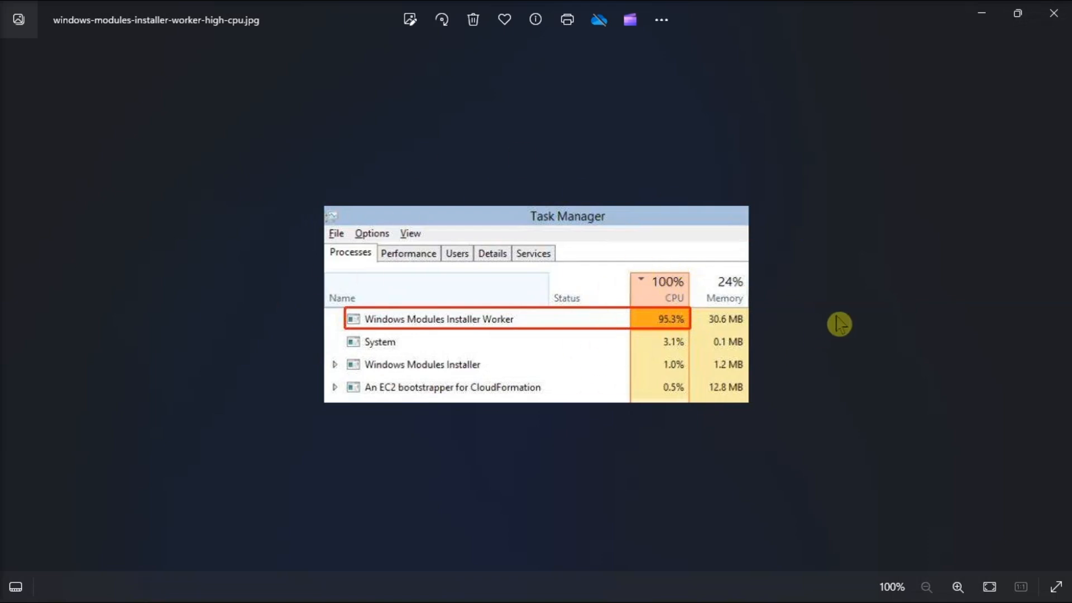
mouse_move(866, 316)
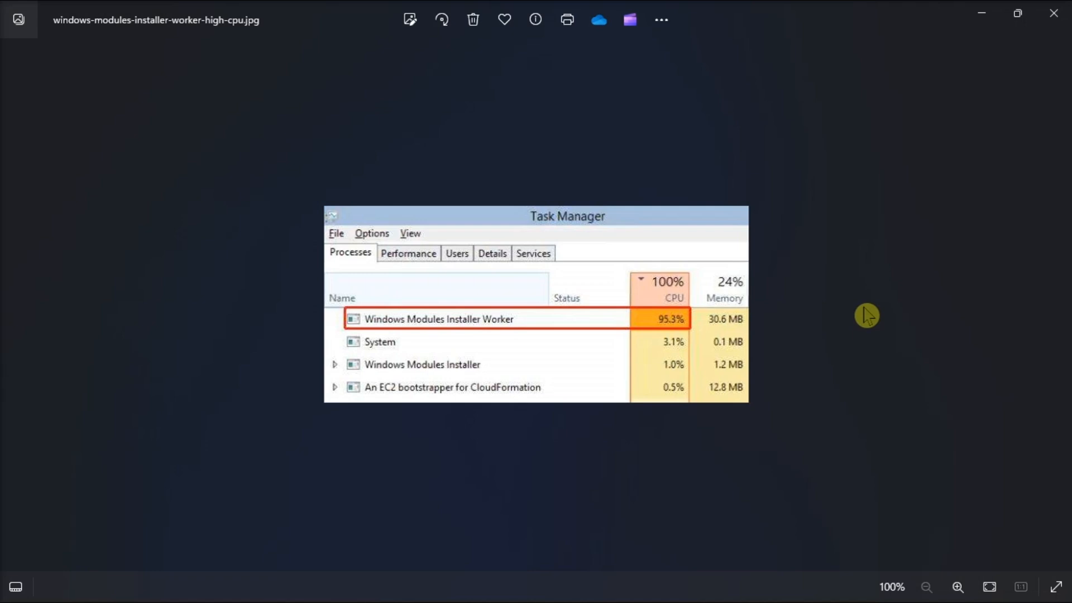
Search the Start menu for 'SERV' to launch Windows Services
left_click(397, 582)
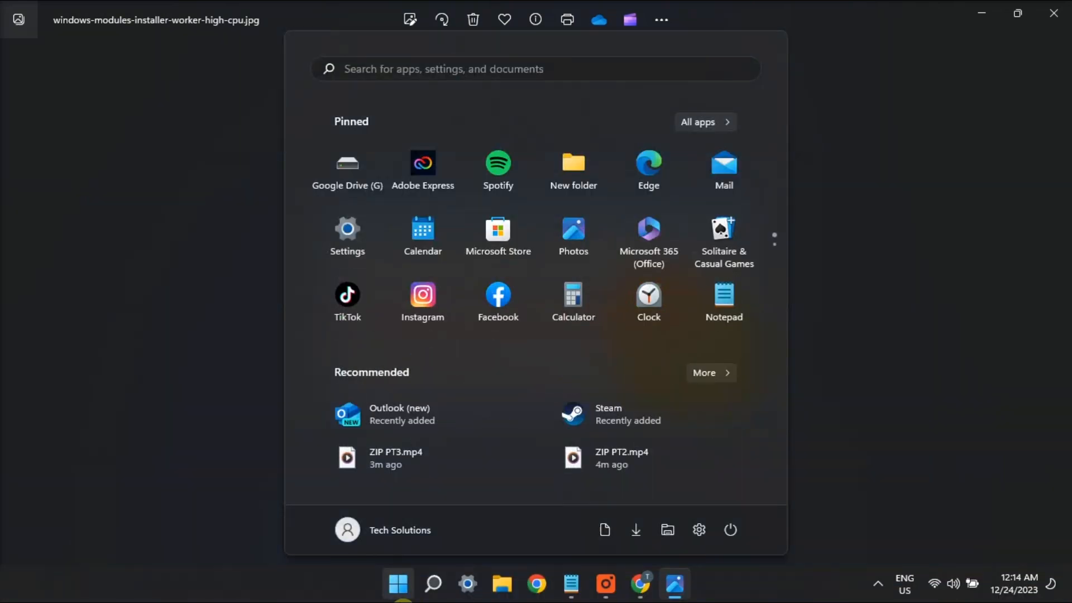
left_click(731, 530)
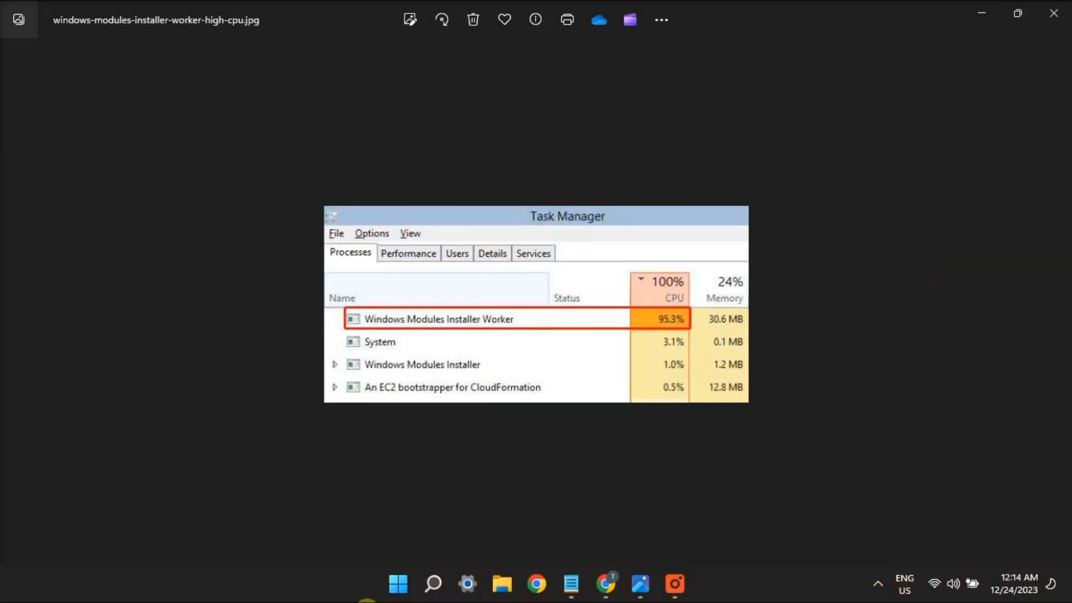
type("SERV")
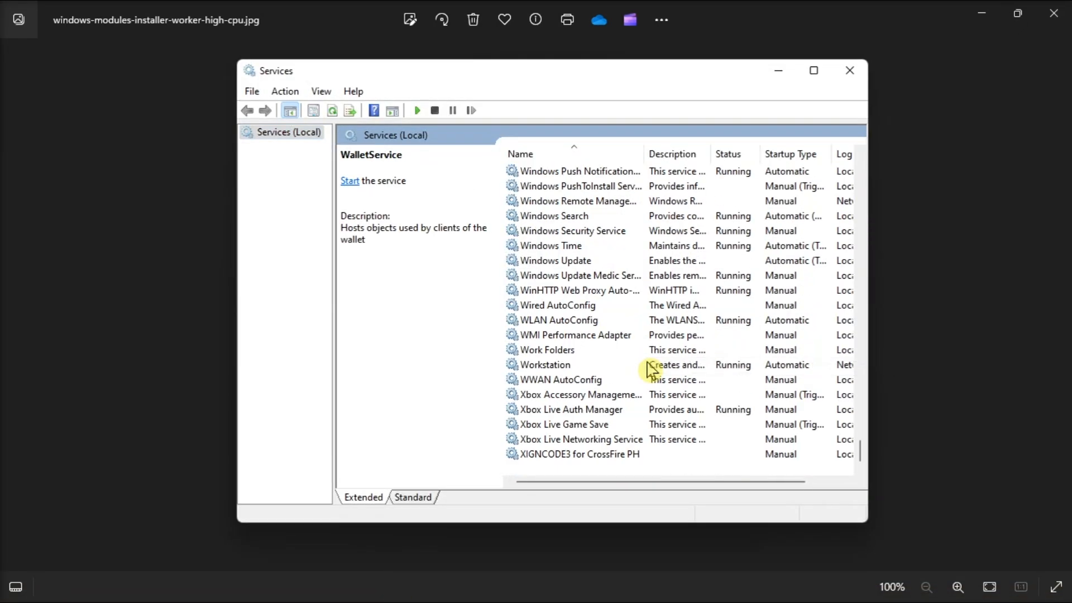
Restart the Windows Update service and dismiss the Service Control progress window
left_click(557, 261)
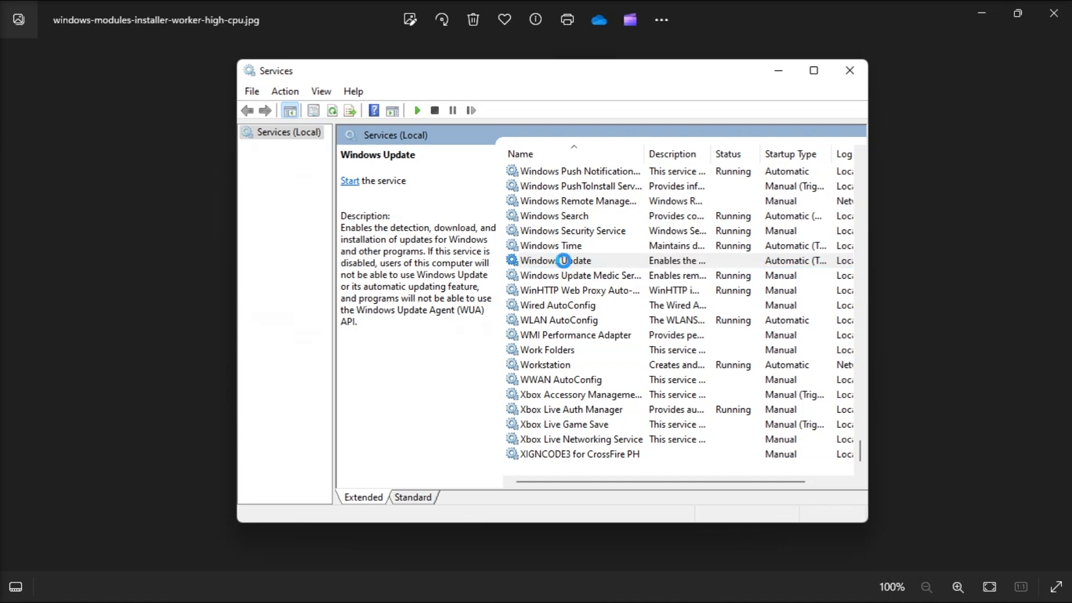
right_click(554, 261)
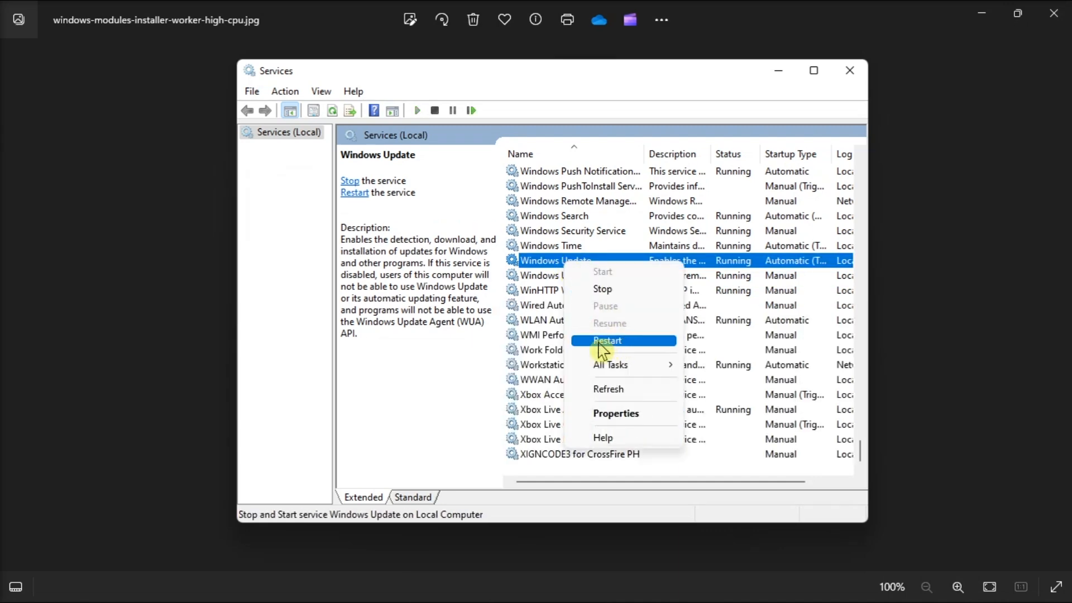
left_click(607, 340)
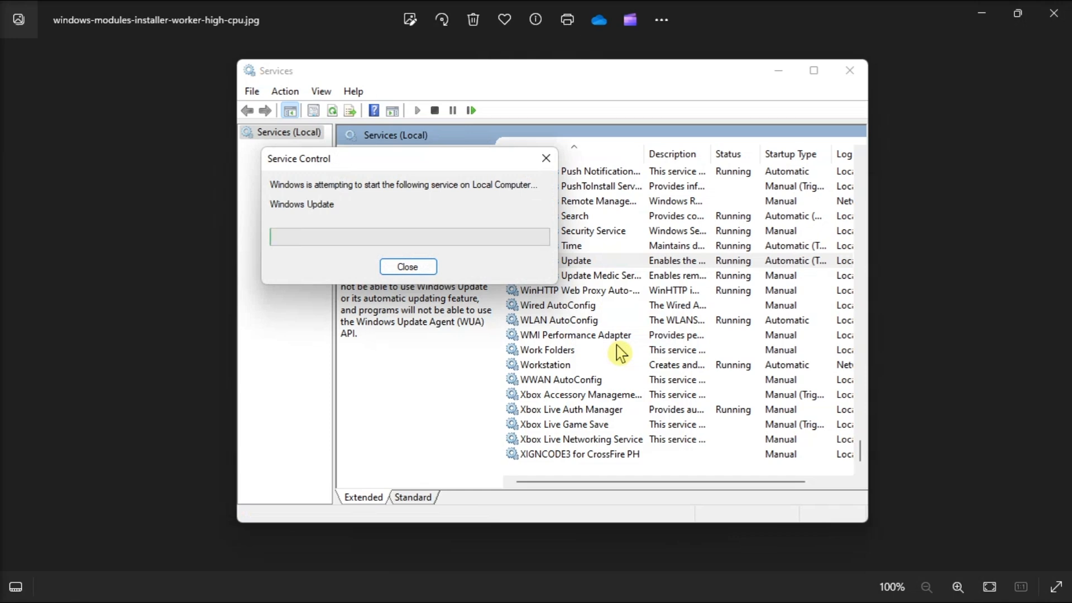
left_click(408, 267)
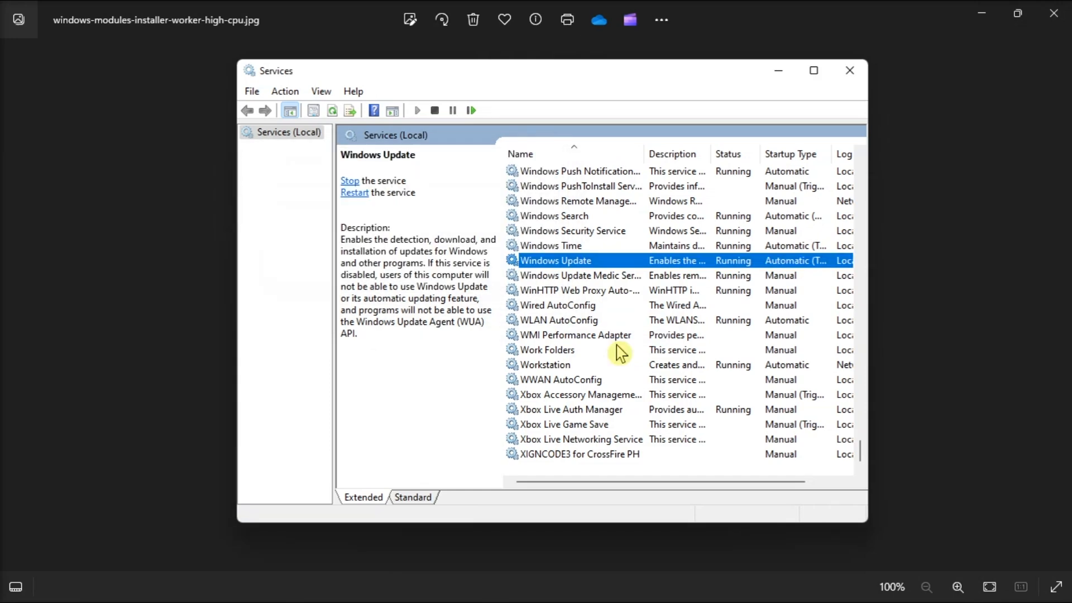